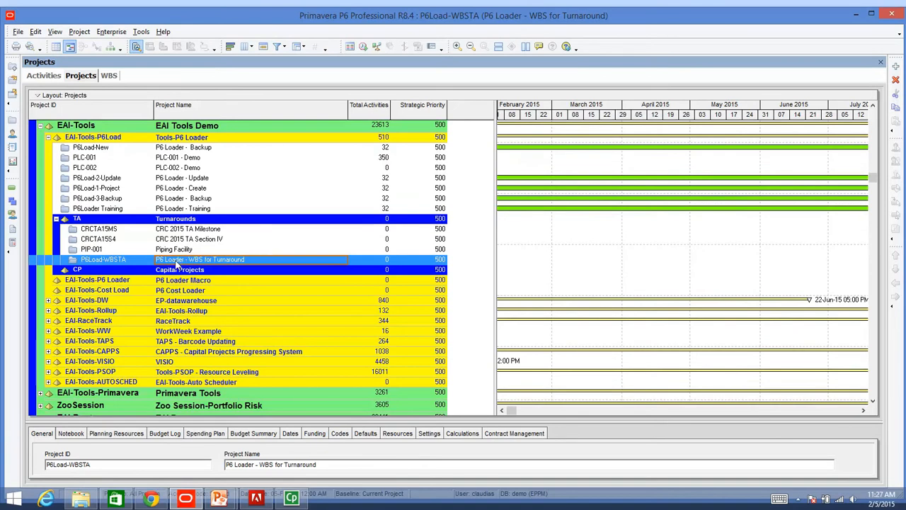
mouse_move(113, 267)
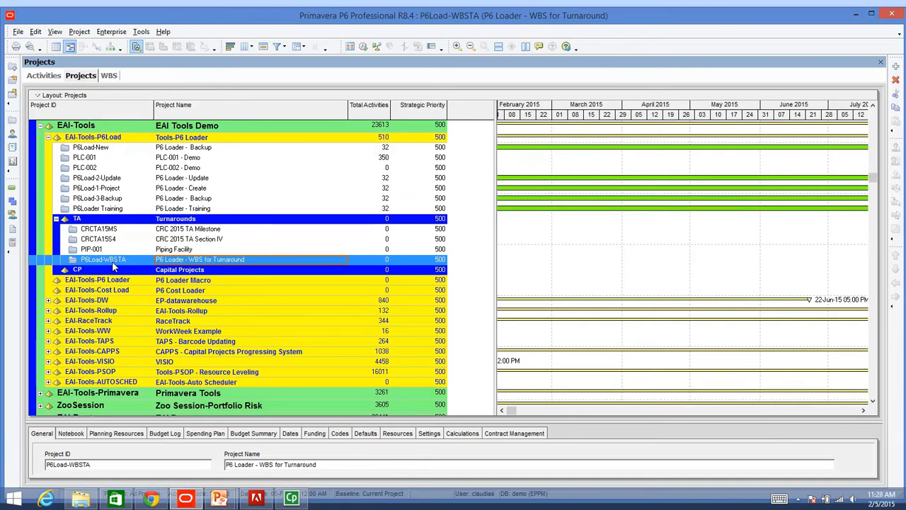
mouse_move(220, 263)
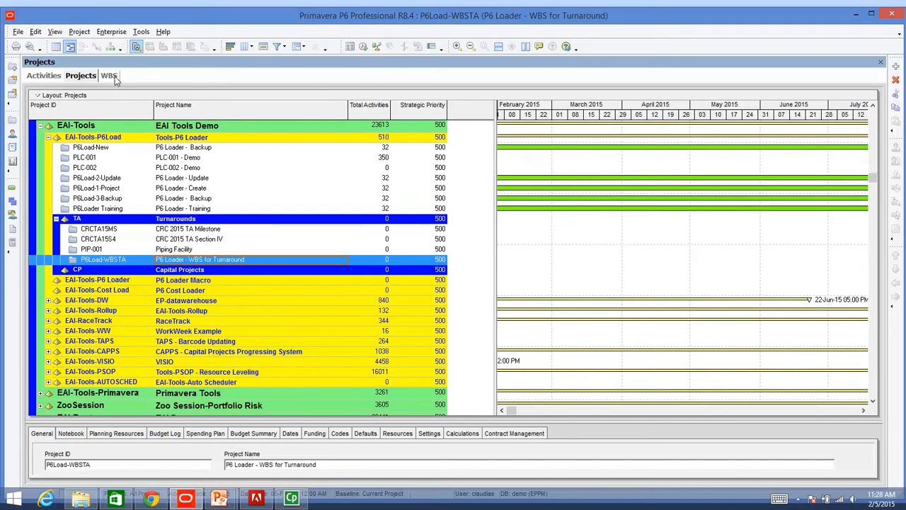
- Review the WBS tree, inspecting Unit 17, Unit 19 and the Unit 14 reactor elements
left_click(108, 76)
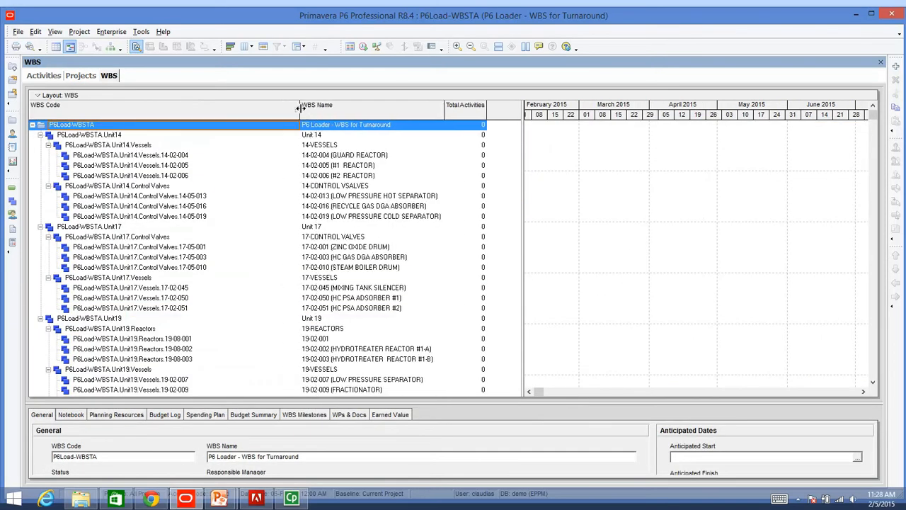
left_click(142, 144)
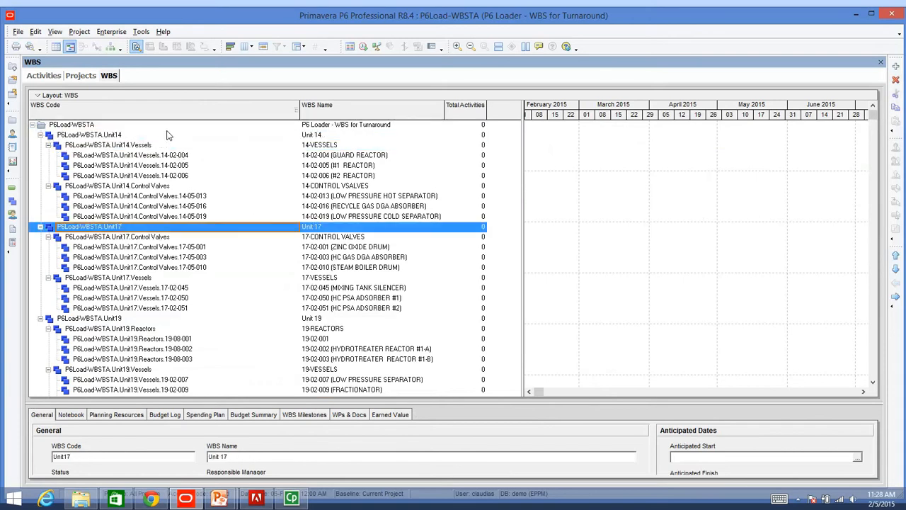
left_click(89, 317)
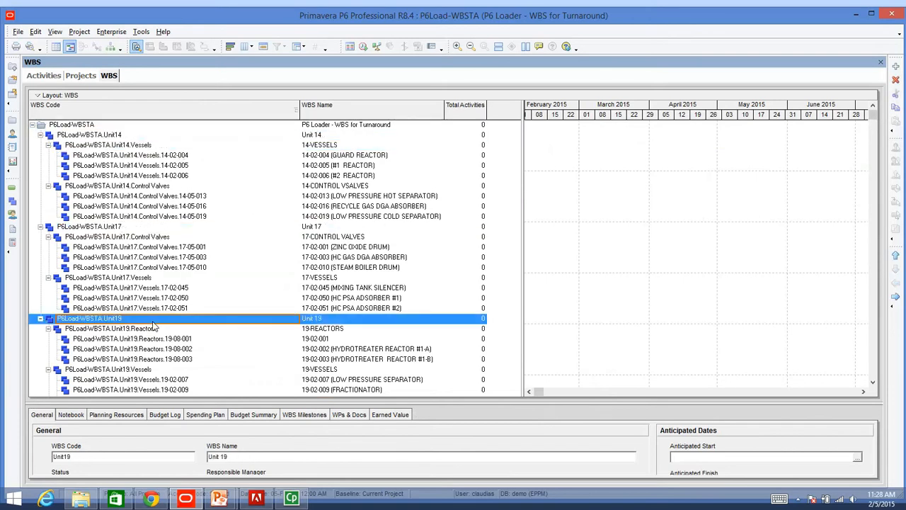
left_click(130, 164)
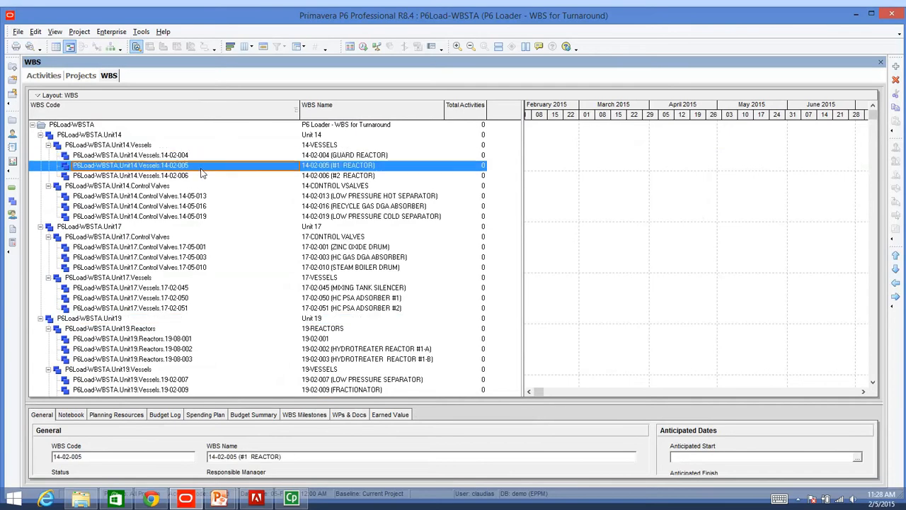
mouse_move(198, 164)
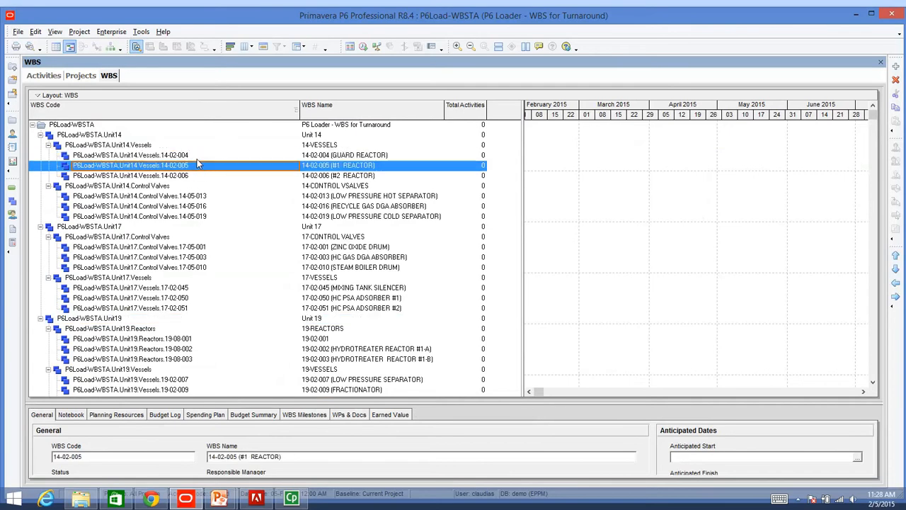
left_click(131, 155)
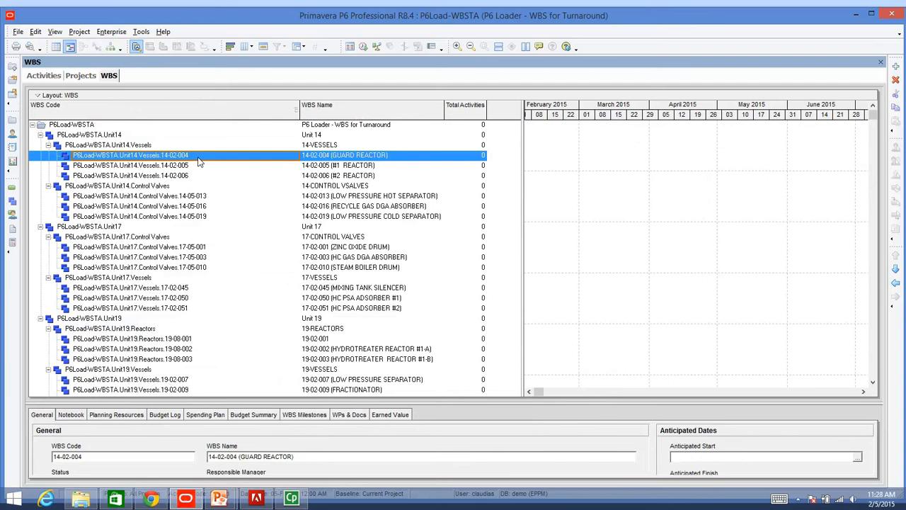
mouse_move(201, 161)
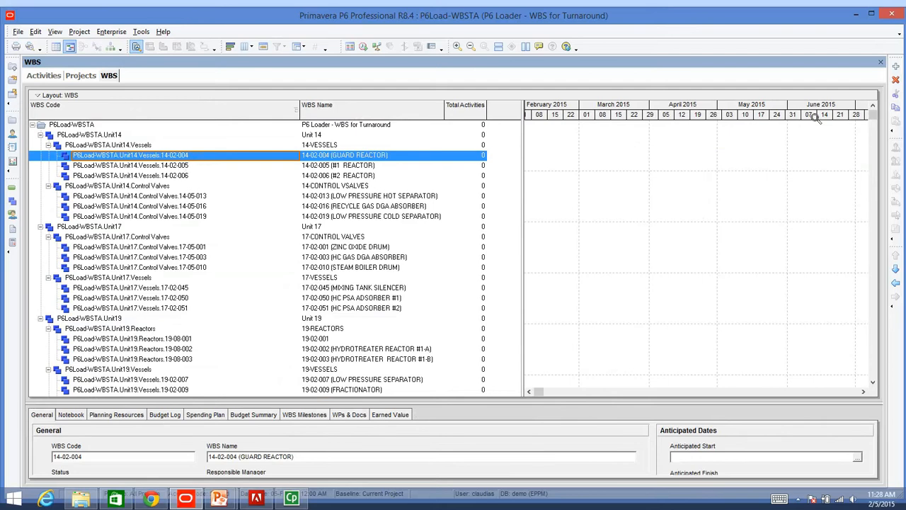
mouse_move(770, 140)
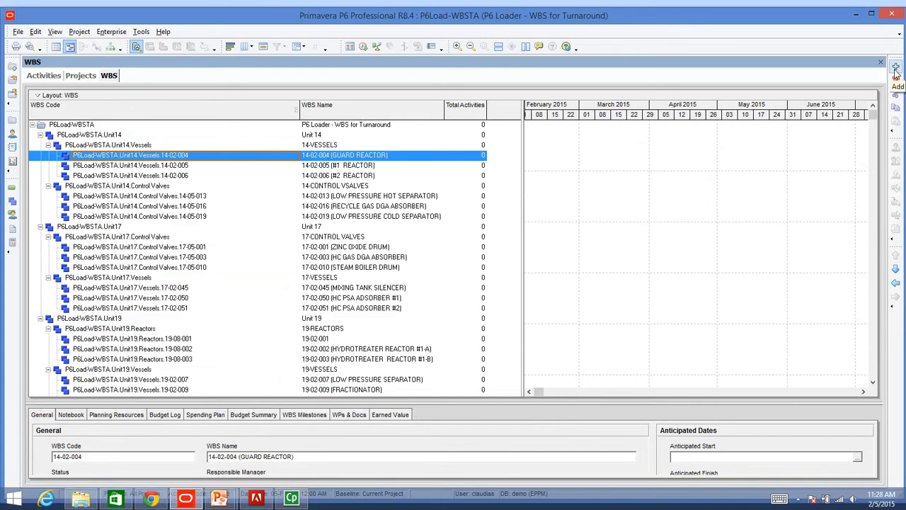
left_click(896, 68)
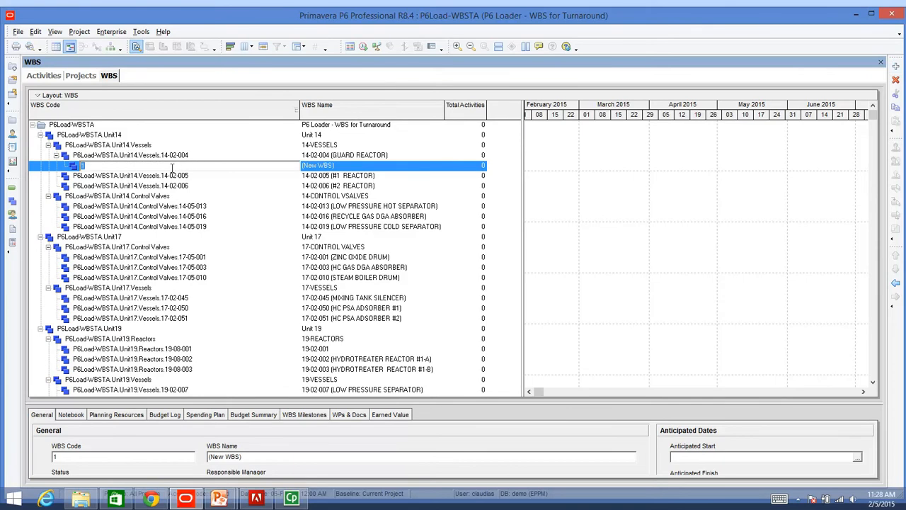
type("S1")
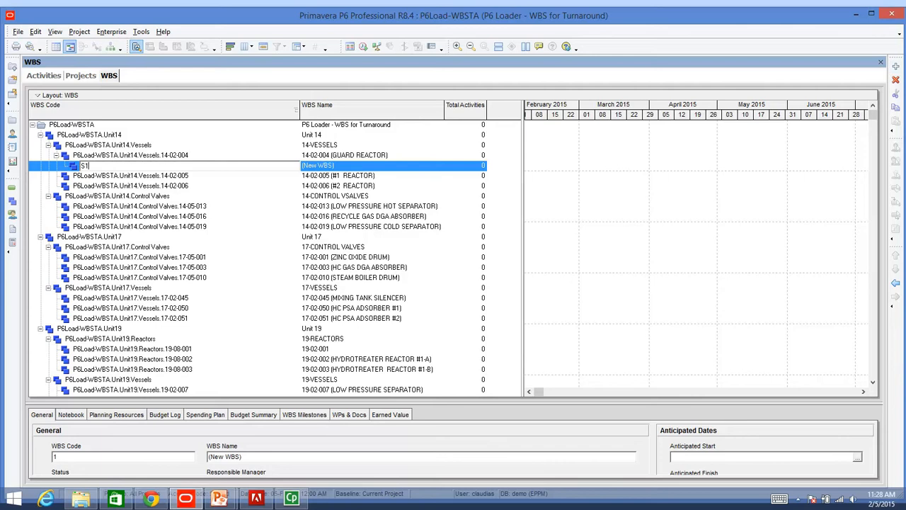
type("Workorder")
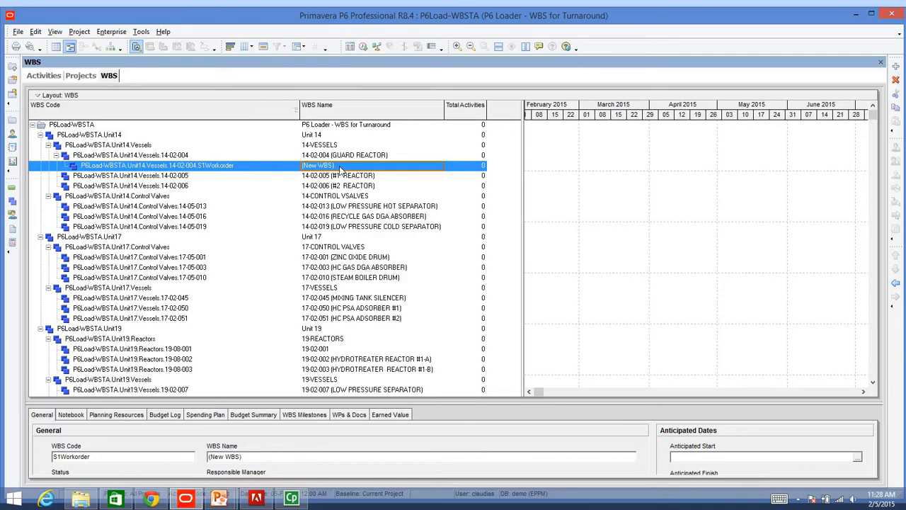
mouse_move(191, 178)
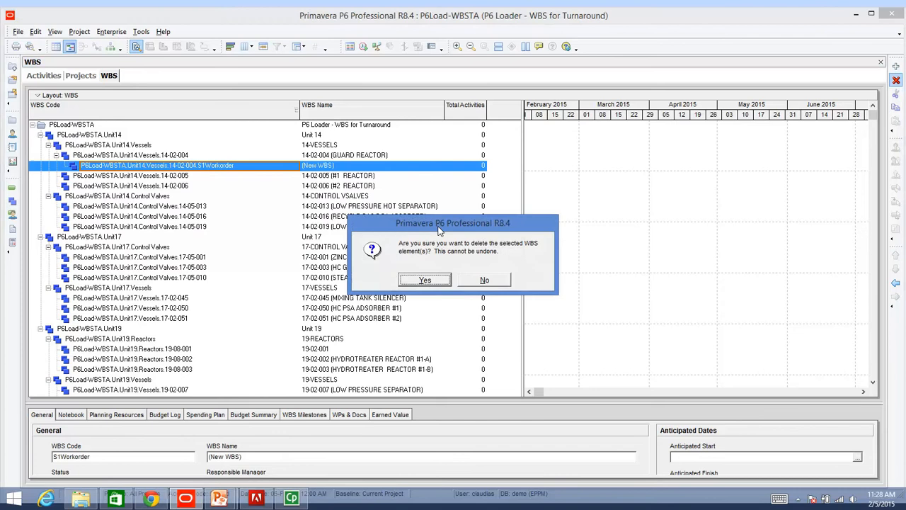
left_click(425, 281)
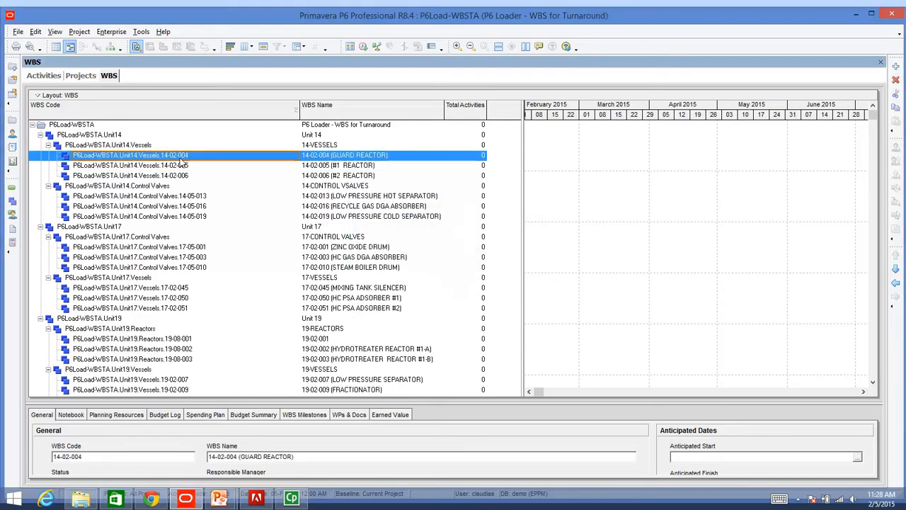
- Switch to the P6 Loader browser tab showing the Extract Tasks job history
left_click(150, 498)
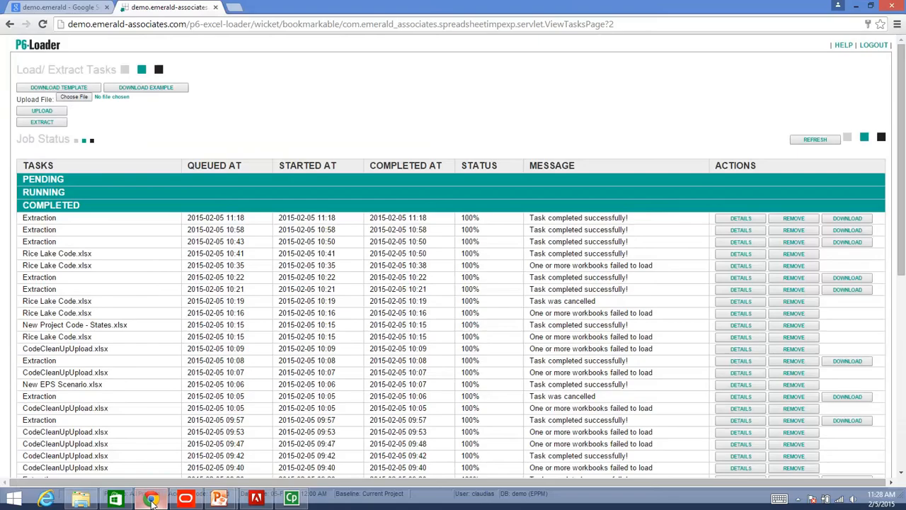
mouse_move(292, 96)
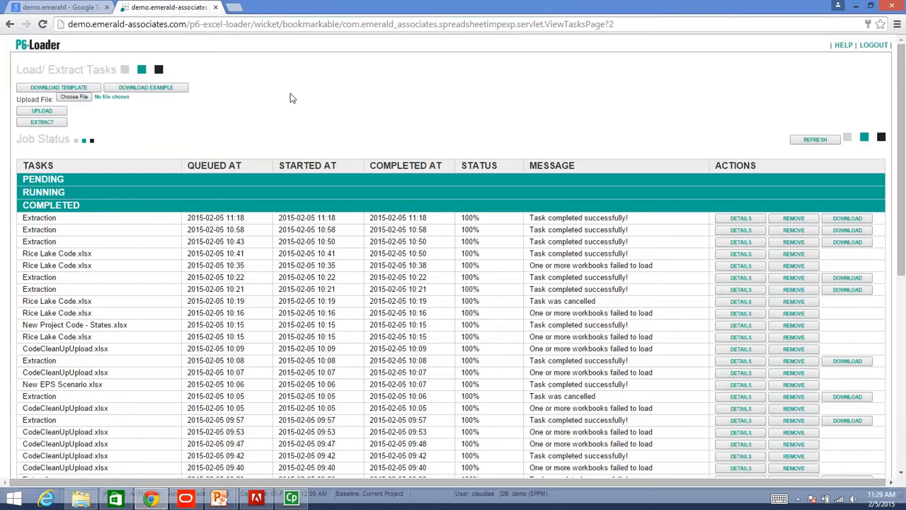
mouse_move(78, 114)
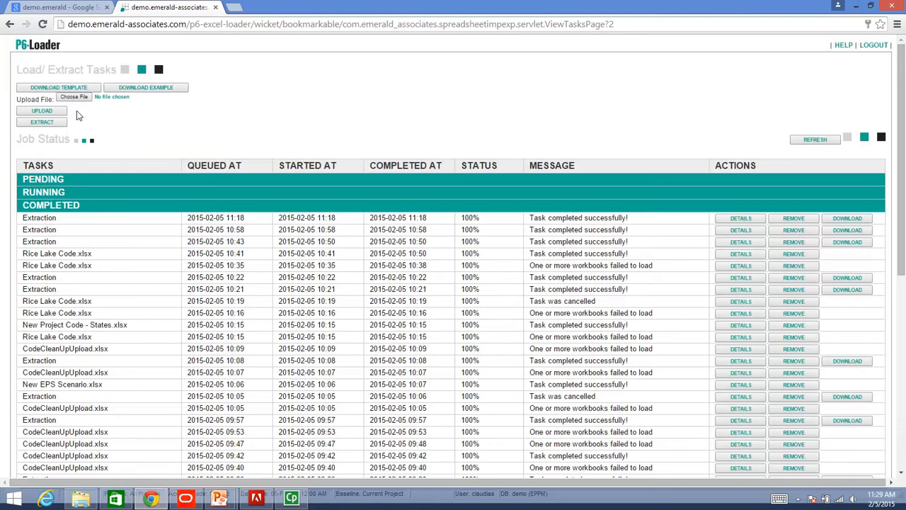
- Start a new extraction and scroll to the Projects section for selection
left_click(43, 122)
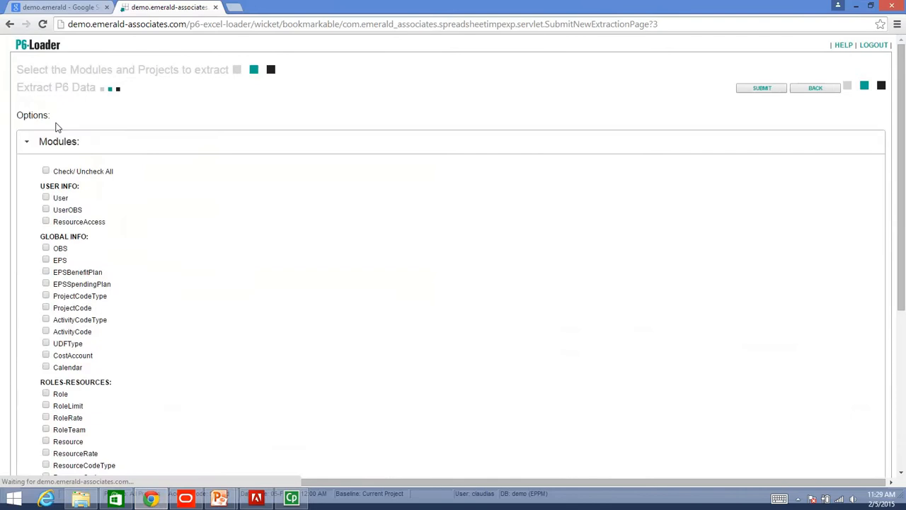
mouse_move(196, 225)
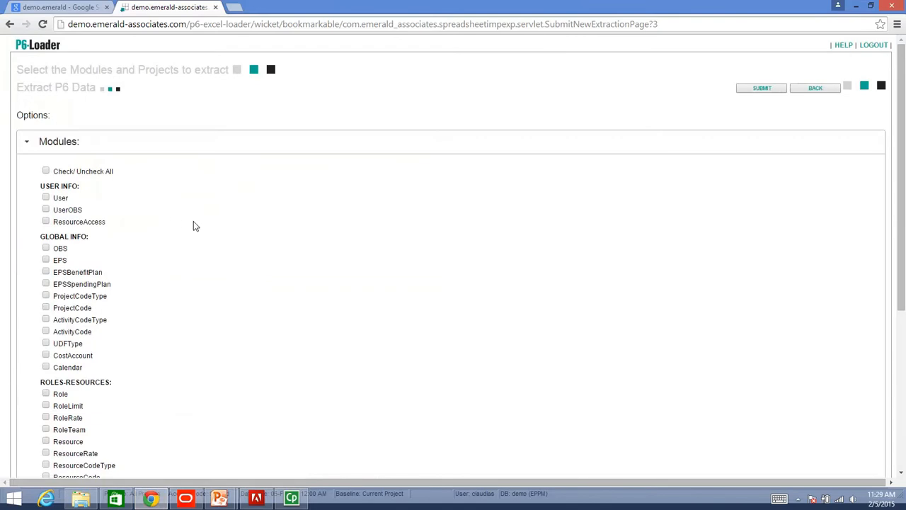
scroll("down", 3)
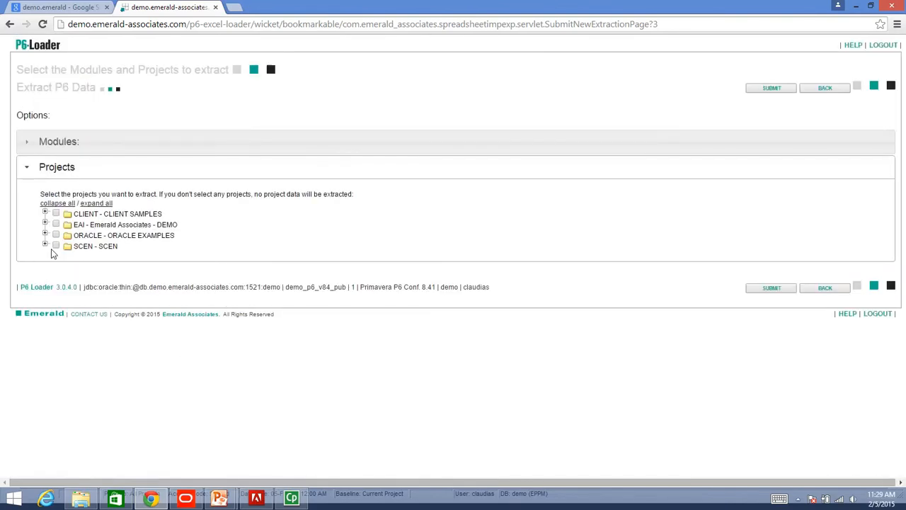
- Expand EAI > EAI-Tools > P6 Loader > TA, tick P6Load-WBSTA and submit the extraction
left_click(45, 235)
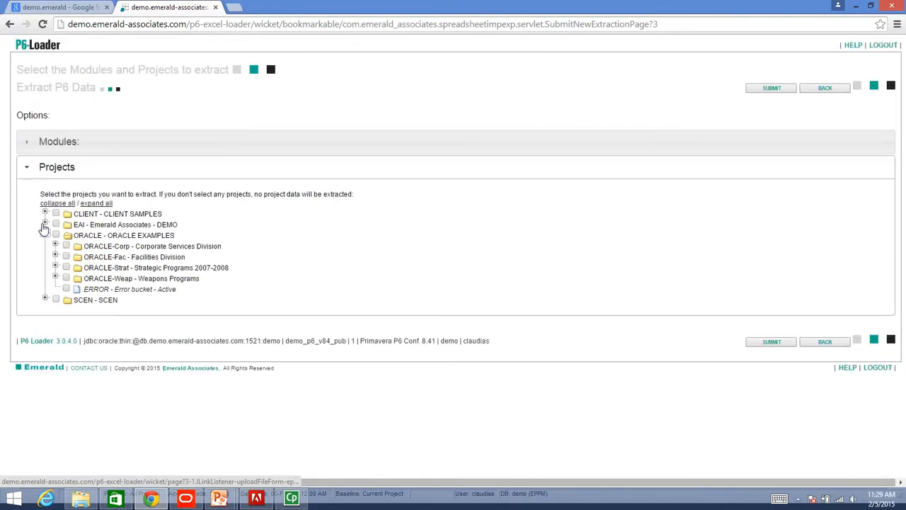
left_click(46, 224)
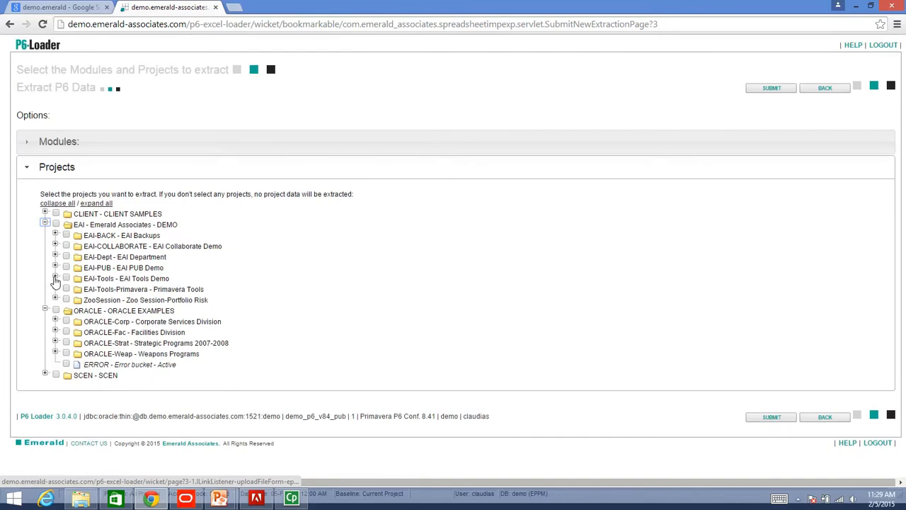
left_click(56, 278)
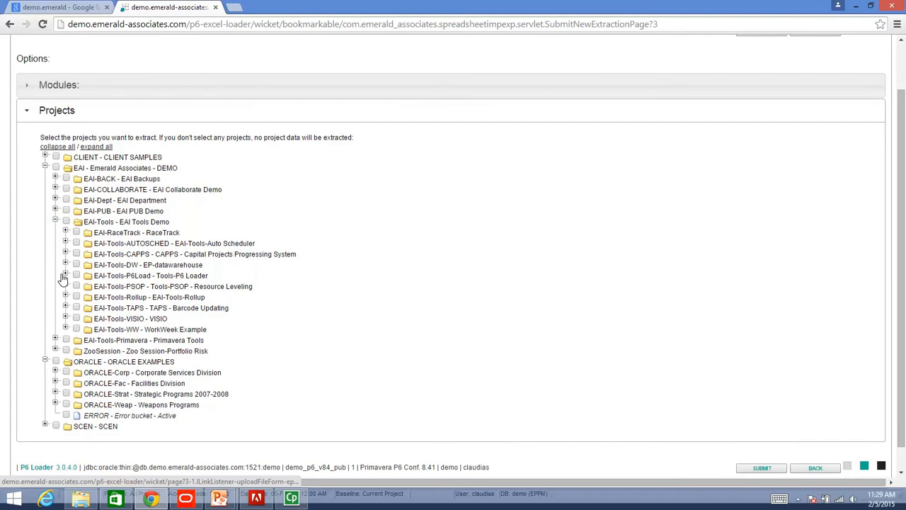
left_click(65, 275)
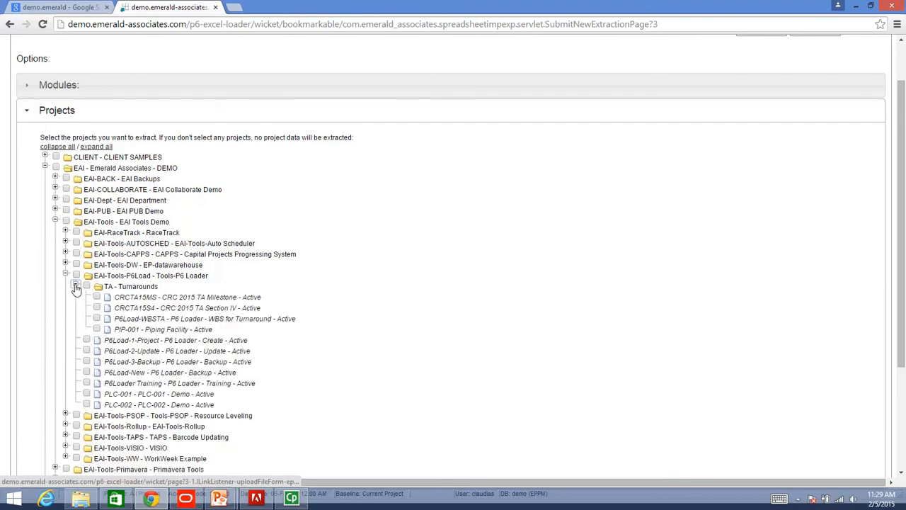
left_click(96, 262)
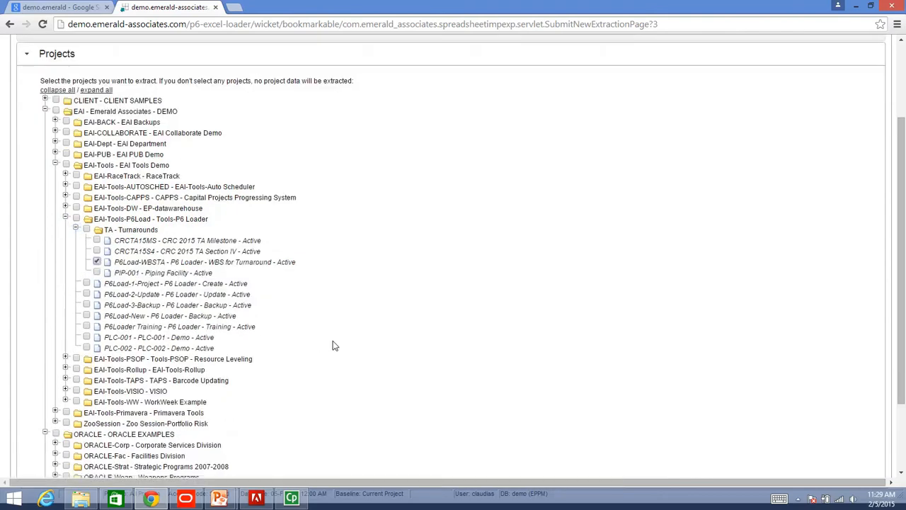
scroll("down", 3)
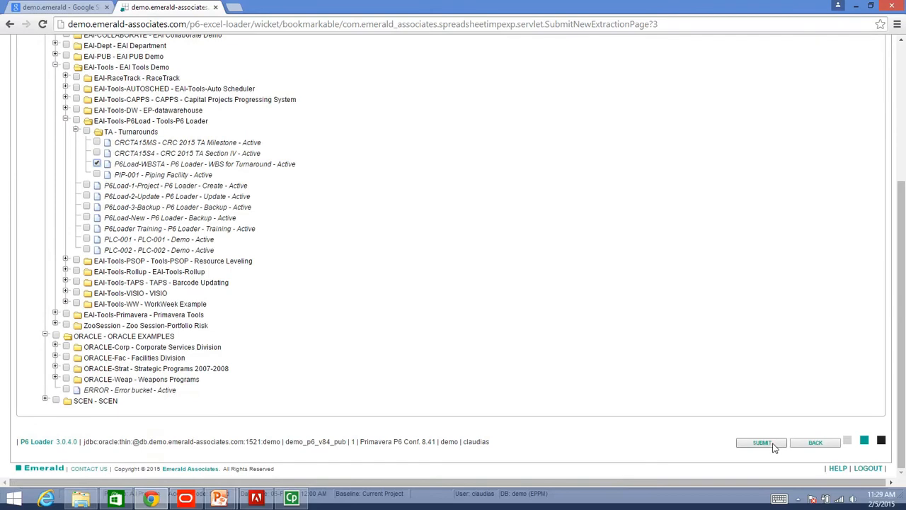
left_click(761, 442)
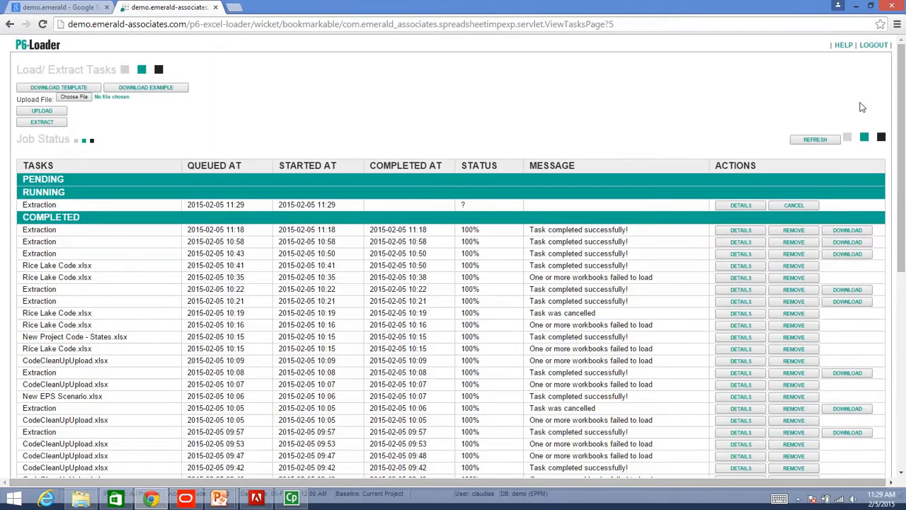
- Refresh until the P6Load-WBSTA extraction completes and download its workbook
left_click(816, 140)
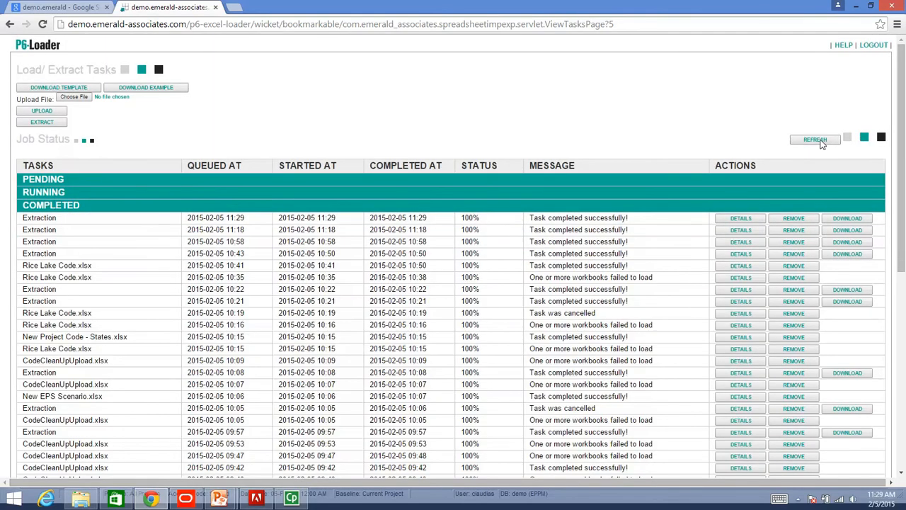
scroll("down", 3)
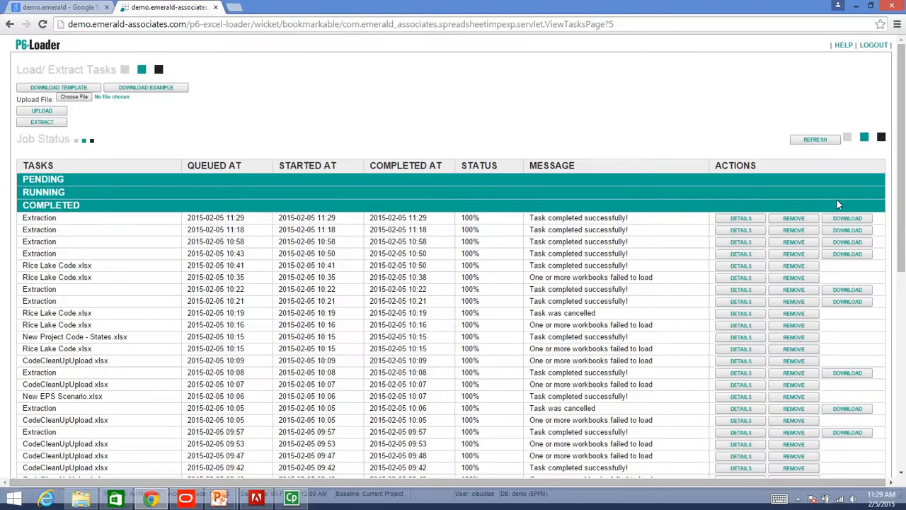
left_click(847, 218)
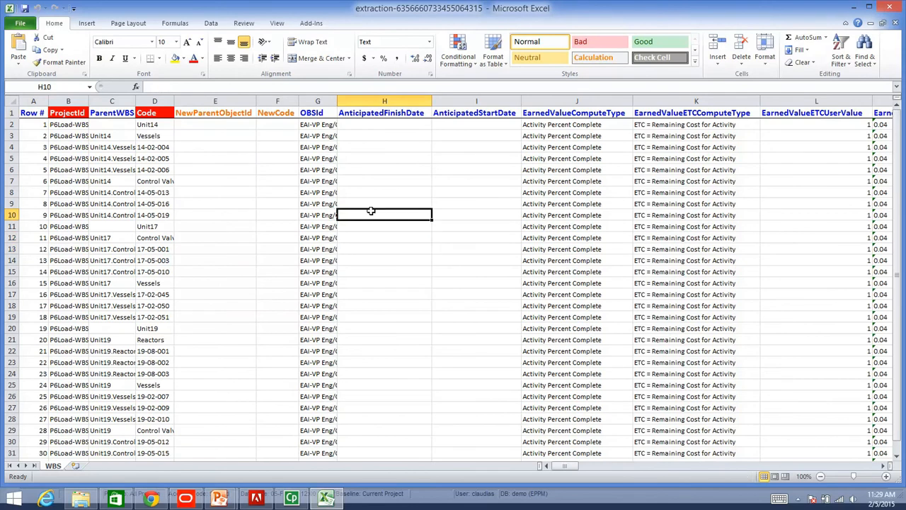
- Delete the anticipated-date and earned-value columns and insert blank columns after Code
left_click(385, 100)
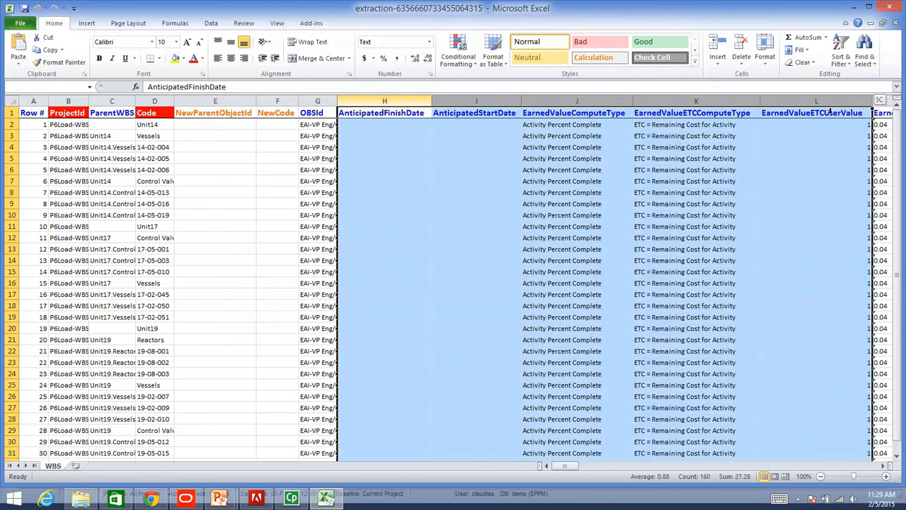
scroll("right", 3)
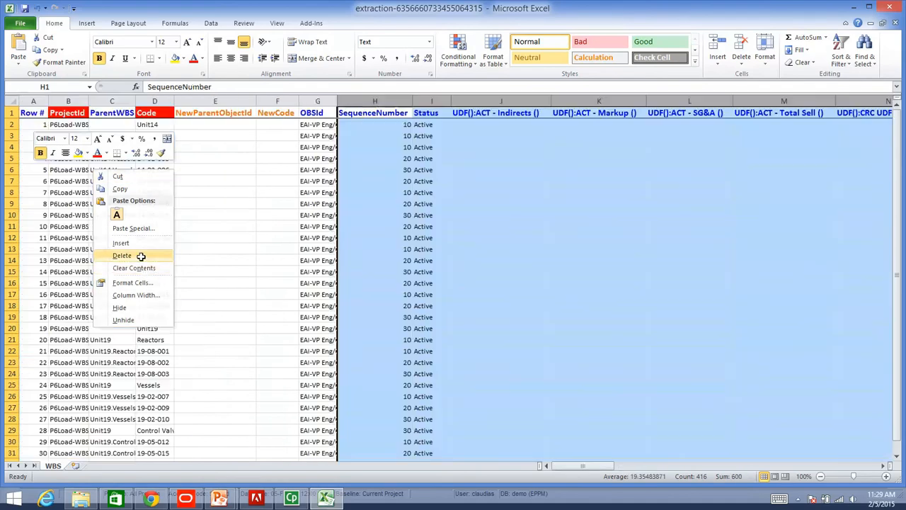
left_click(122, 255)
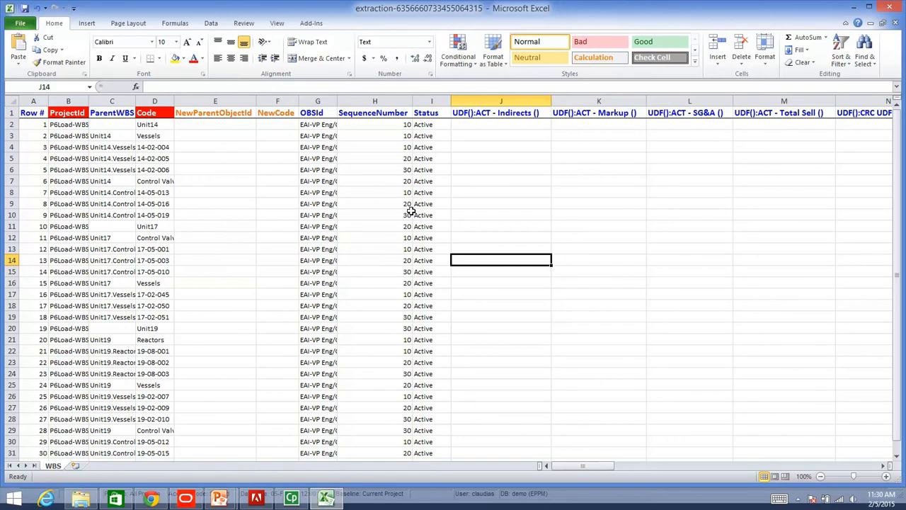
left_click(215, 101)
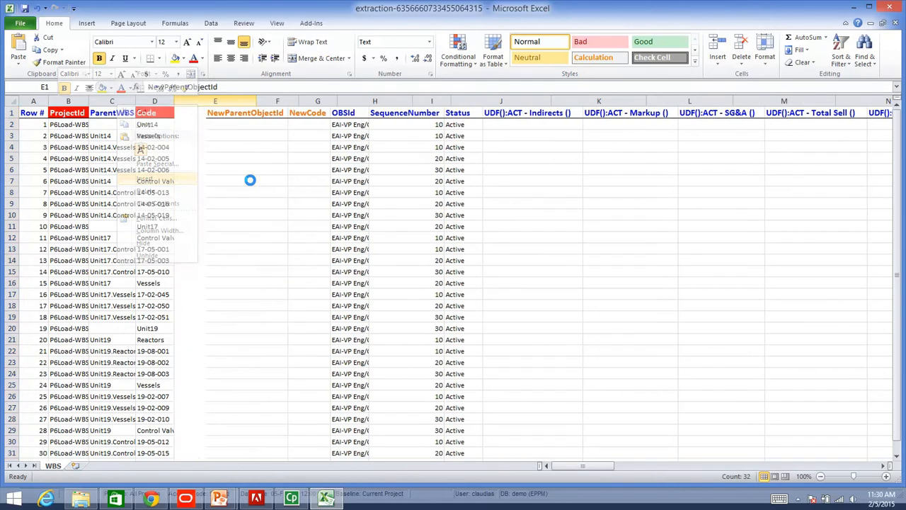
right_click(216, 100)
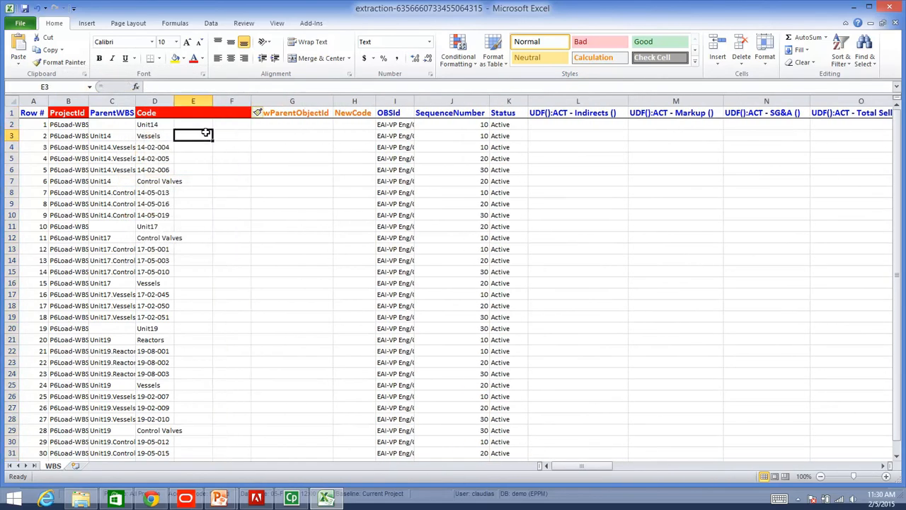
- Enter =C3&D3 path formula in E3 and 'S1 Workorder' in F3, filling both down
left_click(427, 42)
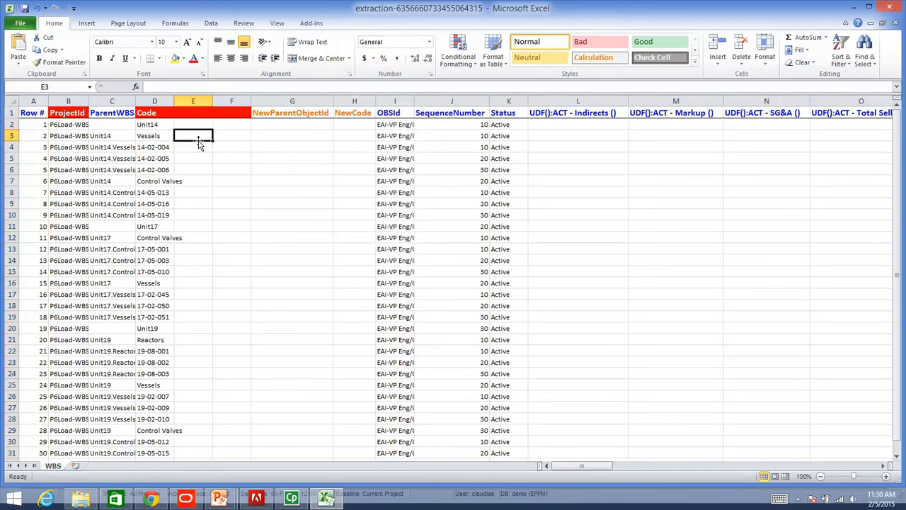
type("=C3")
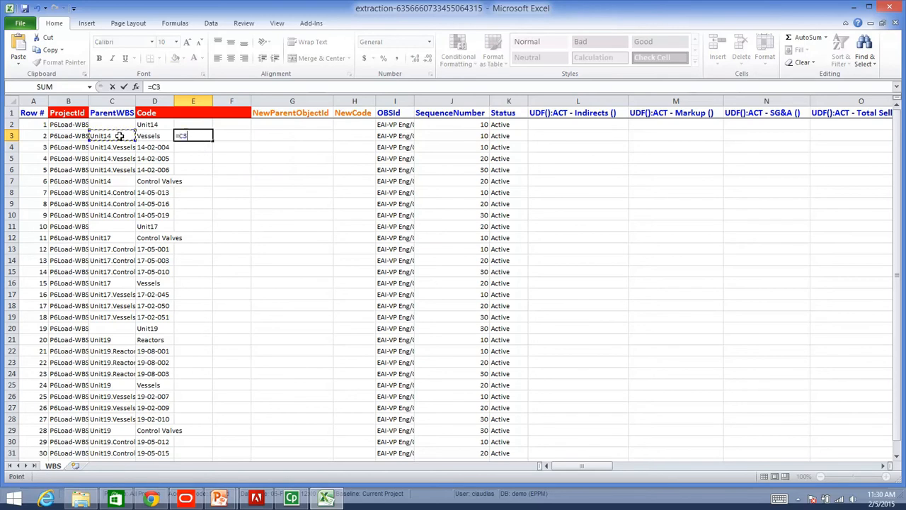
type("&D3")
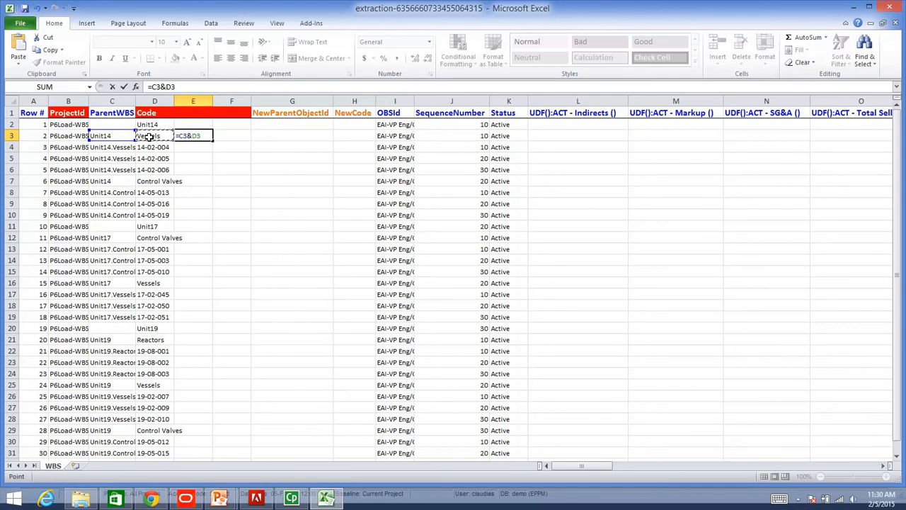
type("&")
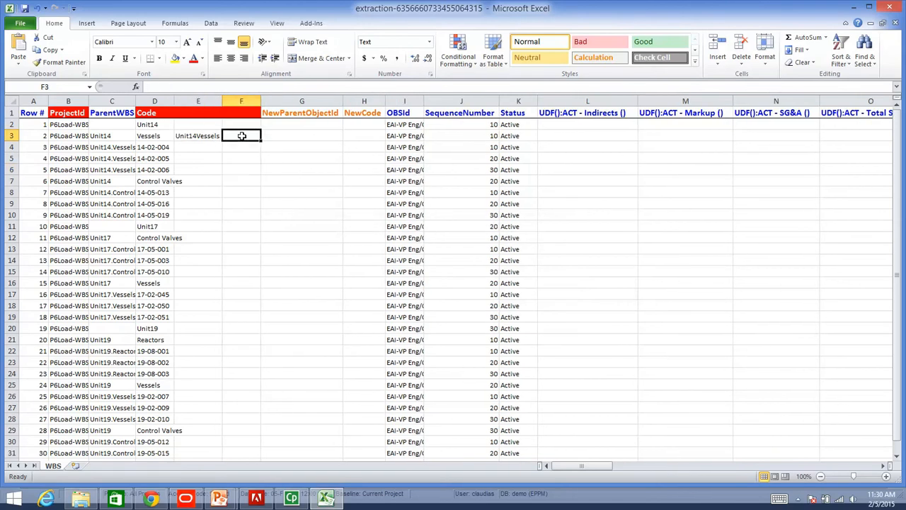
type("S")
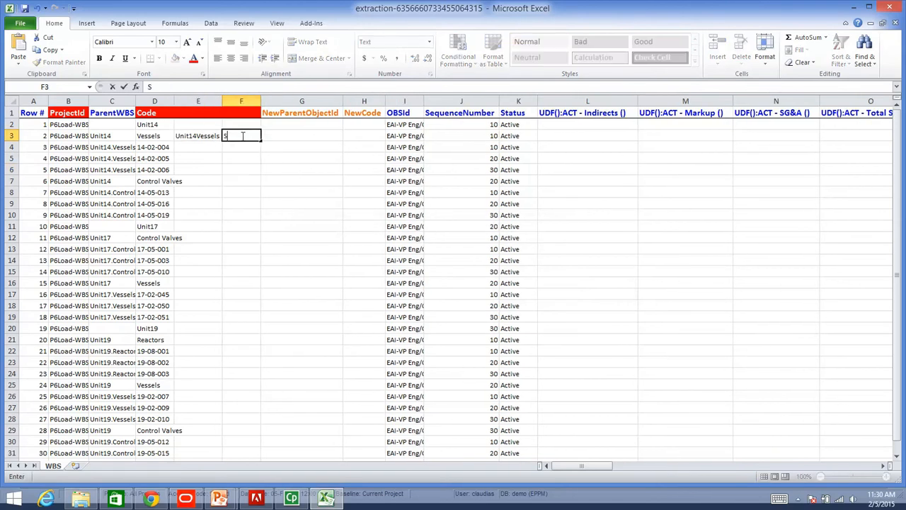
type("1")
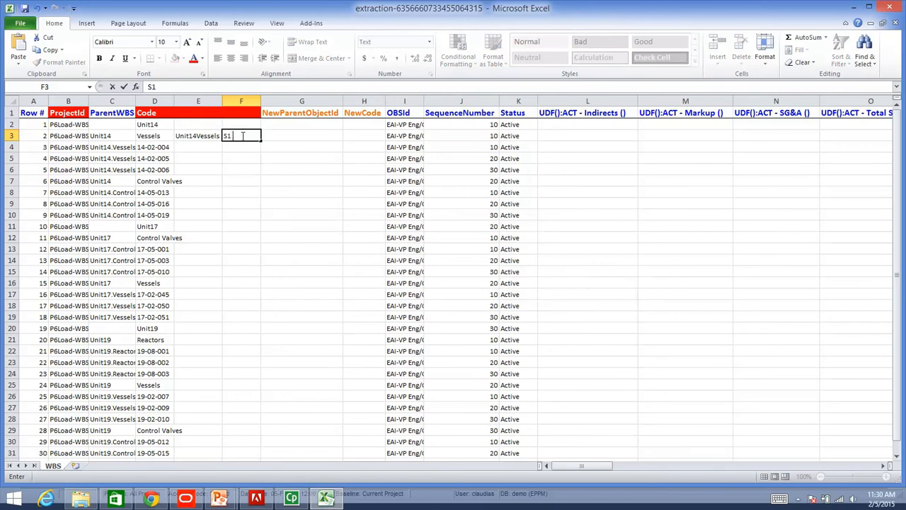
type("Wor")
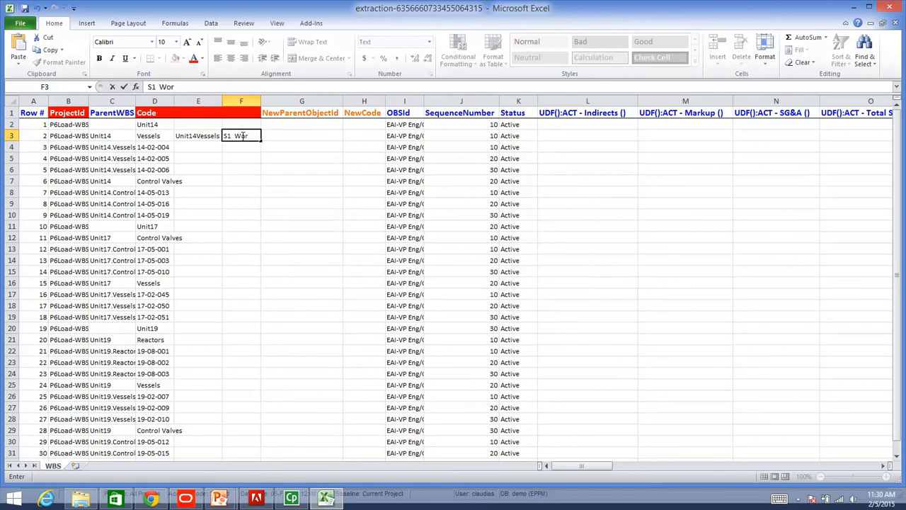
type("korder")
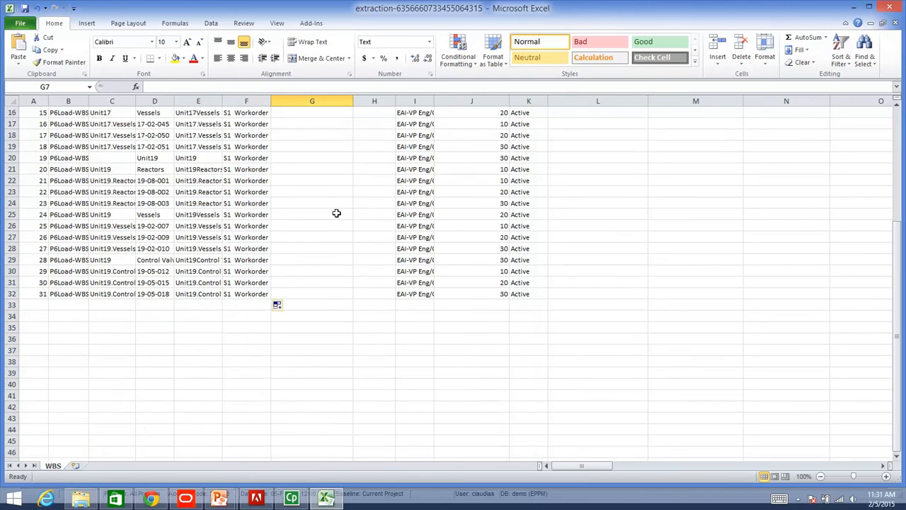
scroll("up", 3)
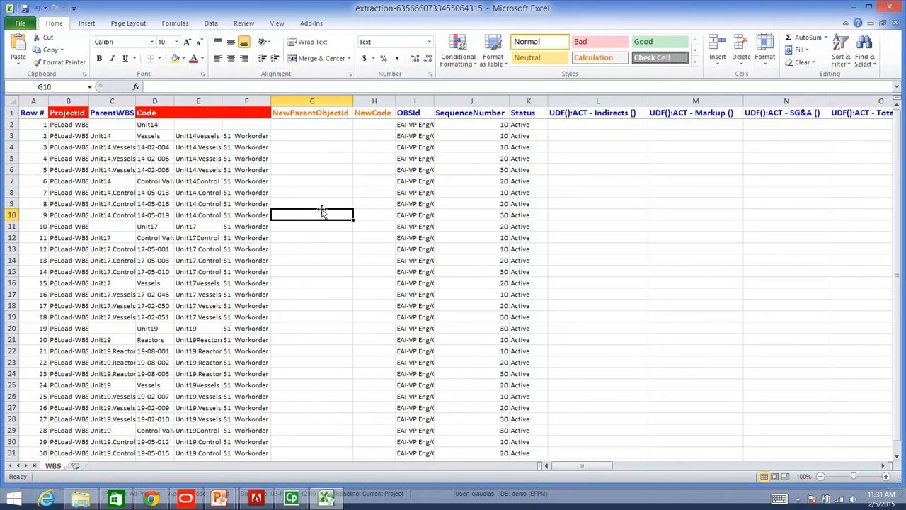
mouse_move(886, 40)
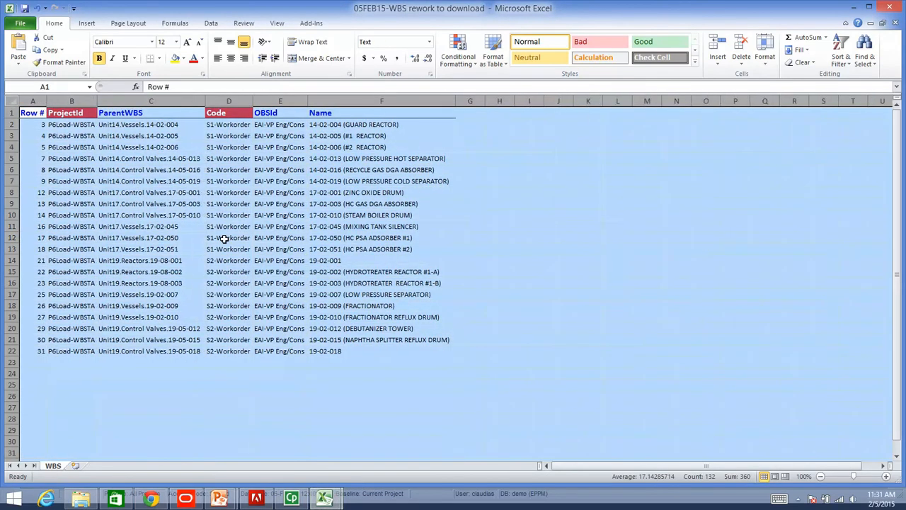
- Review the rework workbook's ParentWBS and Code columns, then return to P6 Loader
left_click(228, 238)
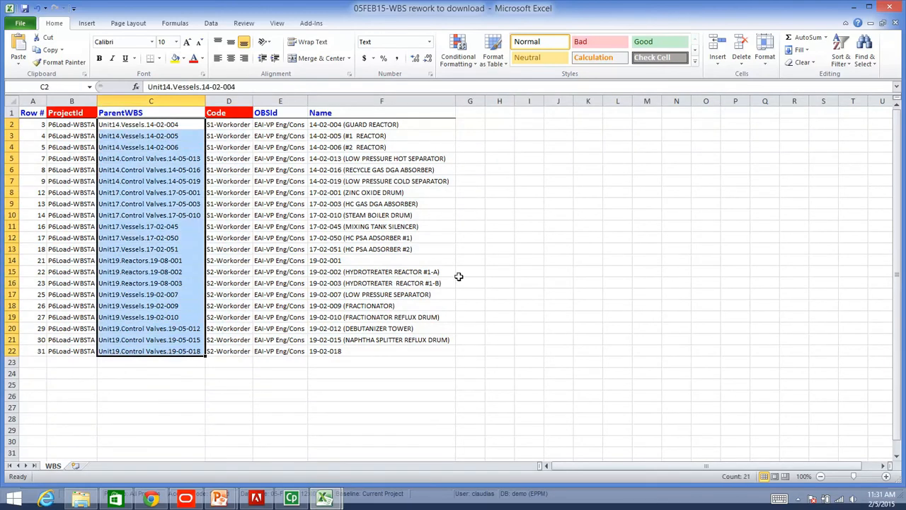
left_click(529, 238)
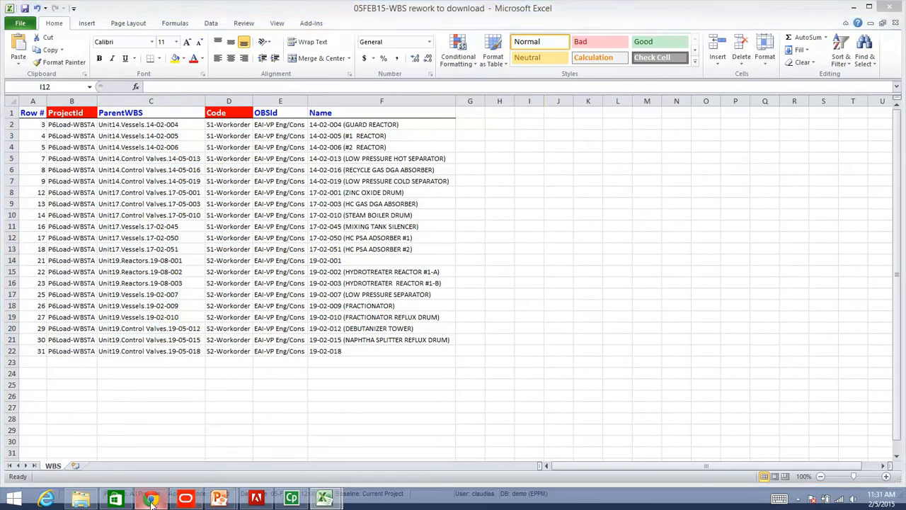
left_click(150, 498)
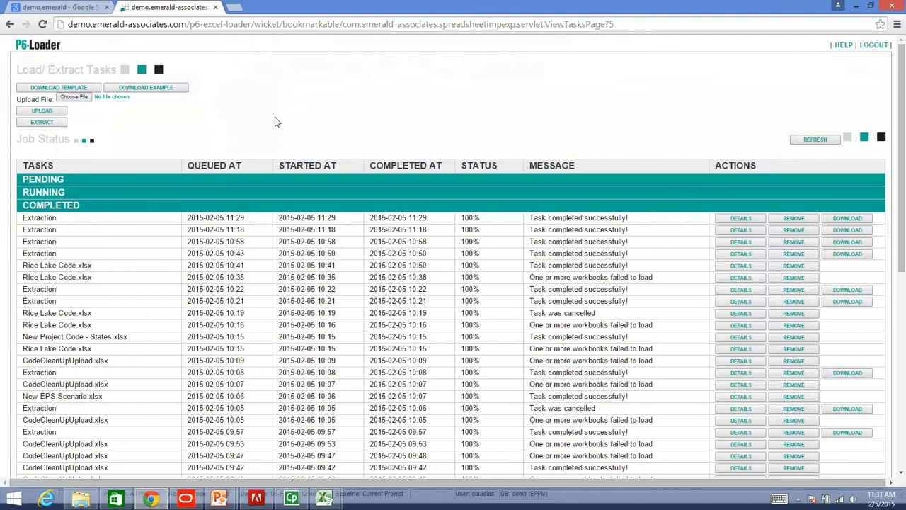
- Choose the WBS rework workbook from Documents > Sample WBS for upload
left_click(74, 96)
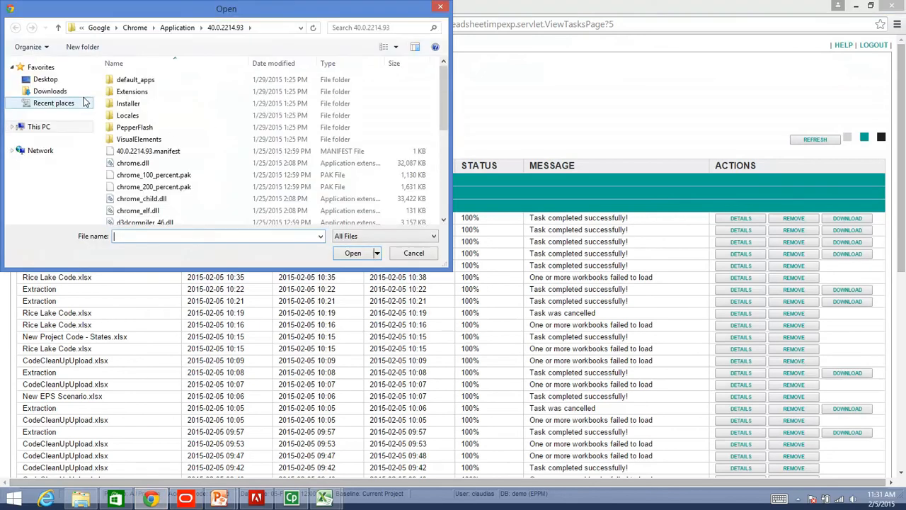
left_click(39, 126)
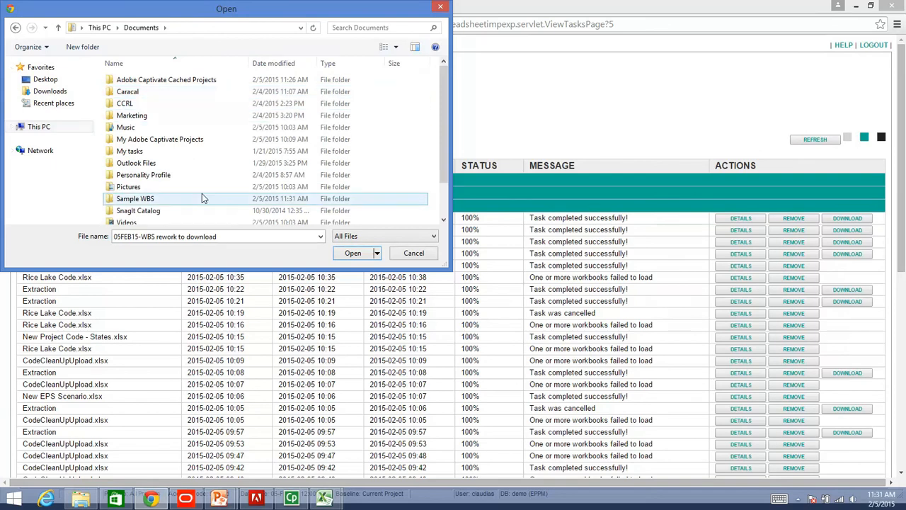
double_click(136, 198)
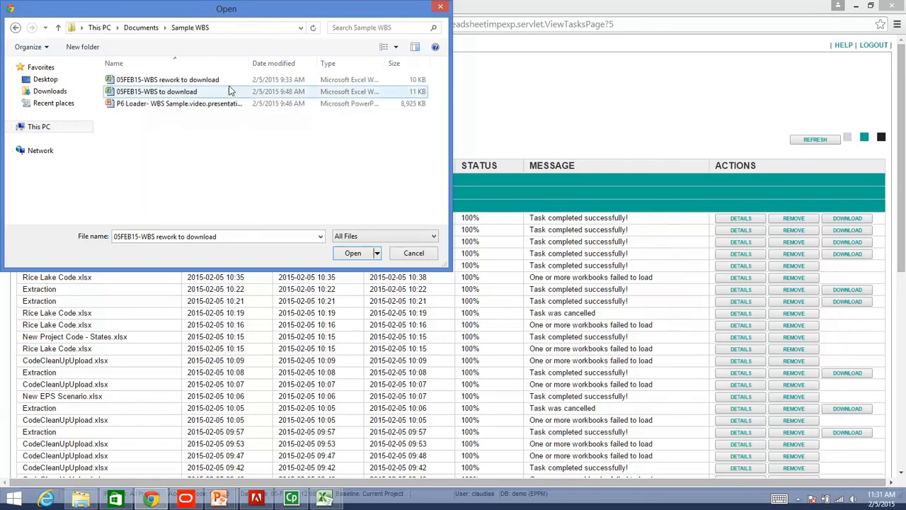
left_click(167, 79)
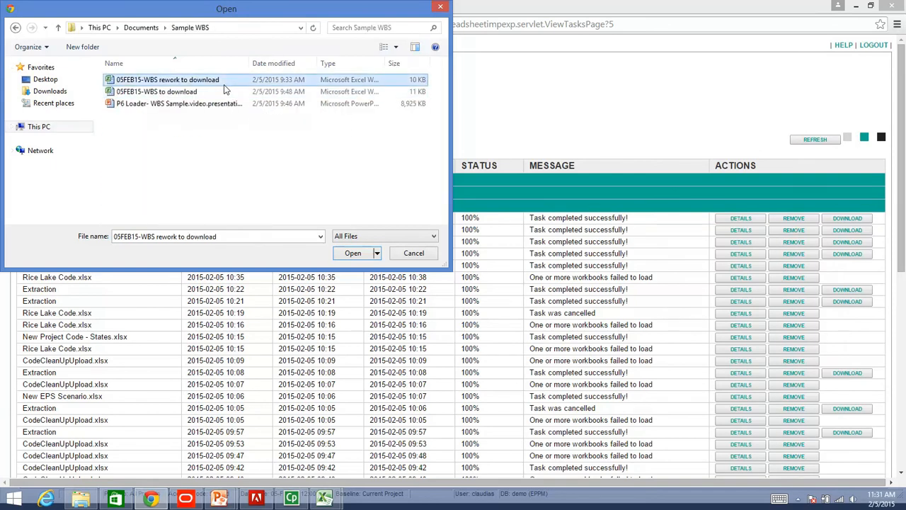
mouse_move(257, 92)
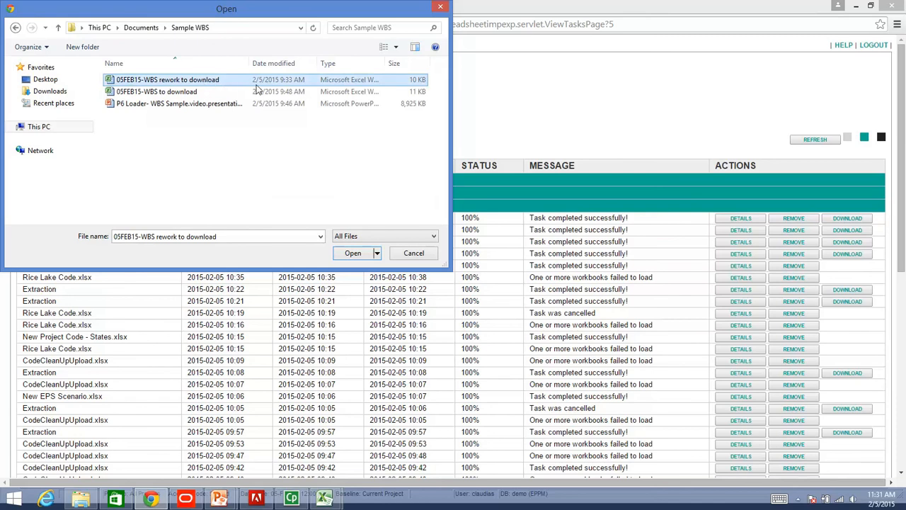
left_click(353, 252)
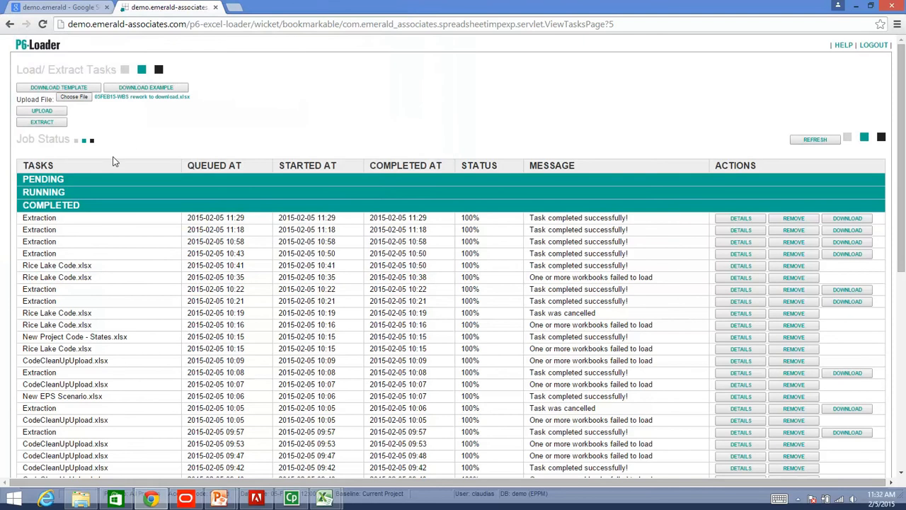
- Upload the workbook as a new import task and refresh the job list
left_click(41, 111)
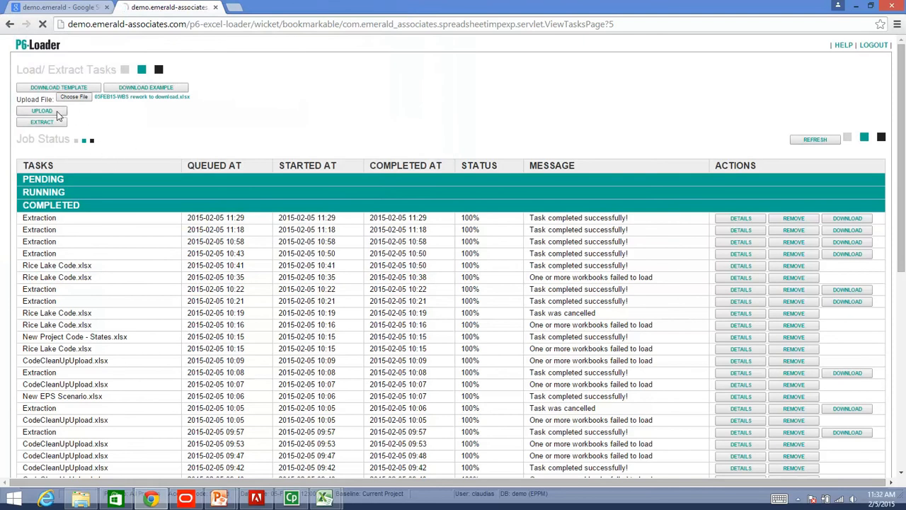
left_click(42, 110)
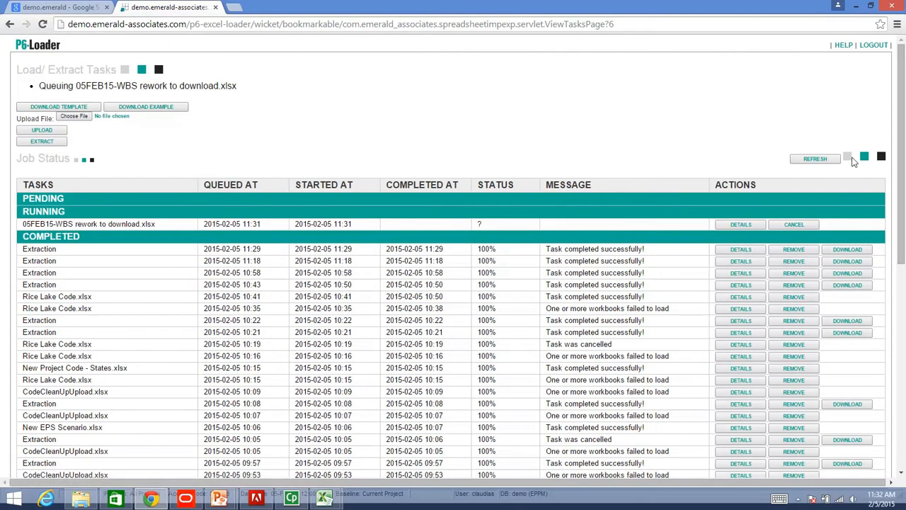
left_click(816, 139)
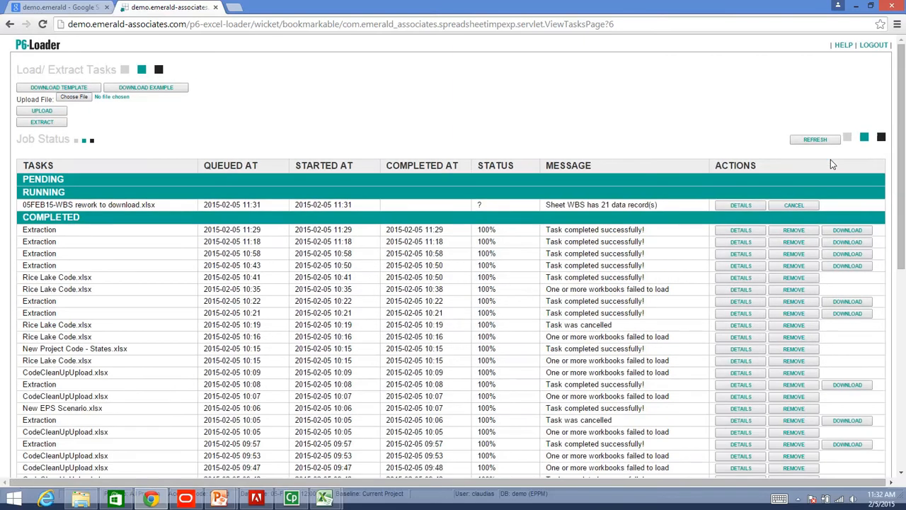
mouse_move(878, 170)
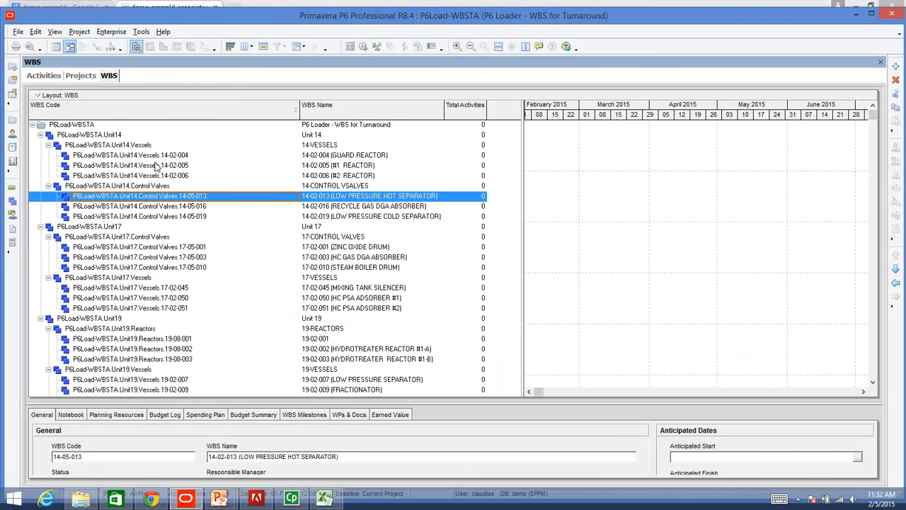
mouse_move(155, 168)
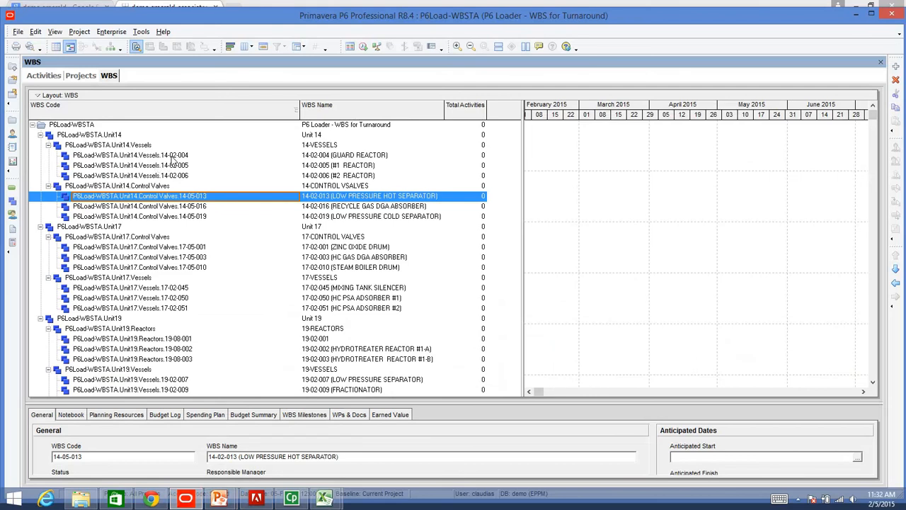
- Refresh the WBS data and inspect the new S1-Workorder children beneath equipment elements
left_click(106, 144)
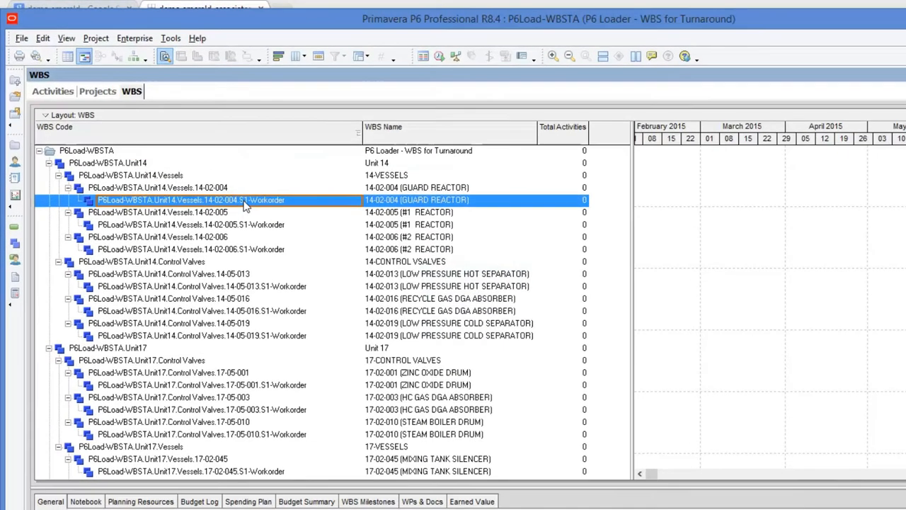
left_click(212, 258)
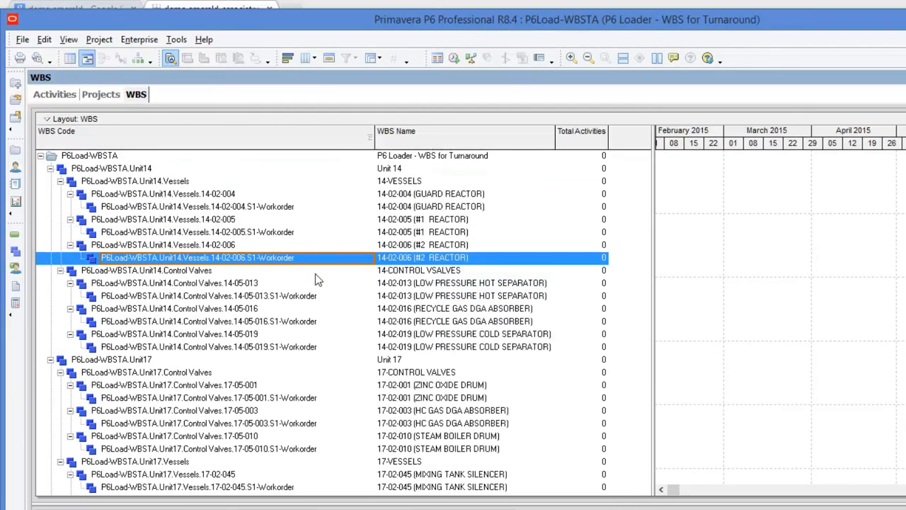
scroll("down", 3)
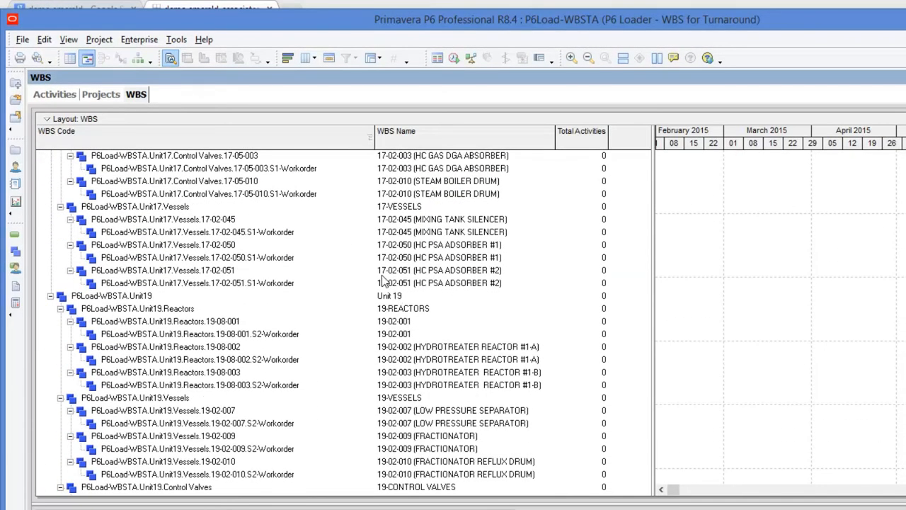